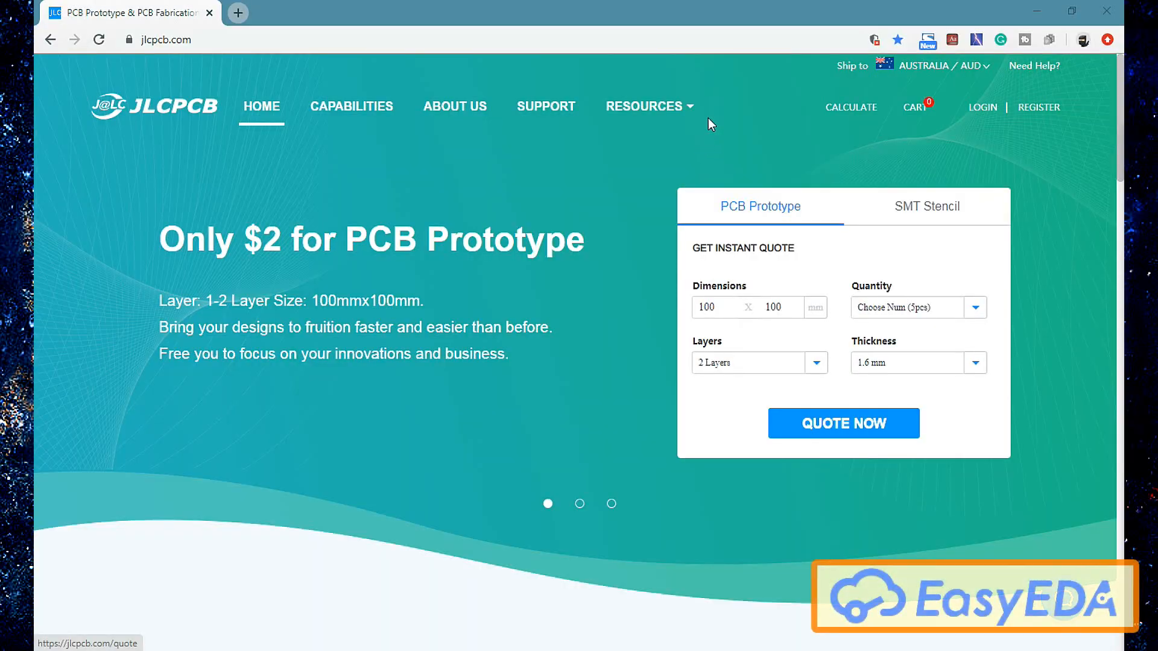
# Step: Launch the EasyEDA design tool from the JLCPCB Resources menu
pyautogui.click(645, 107)
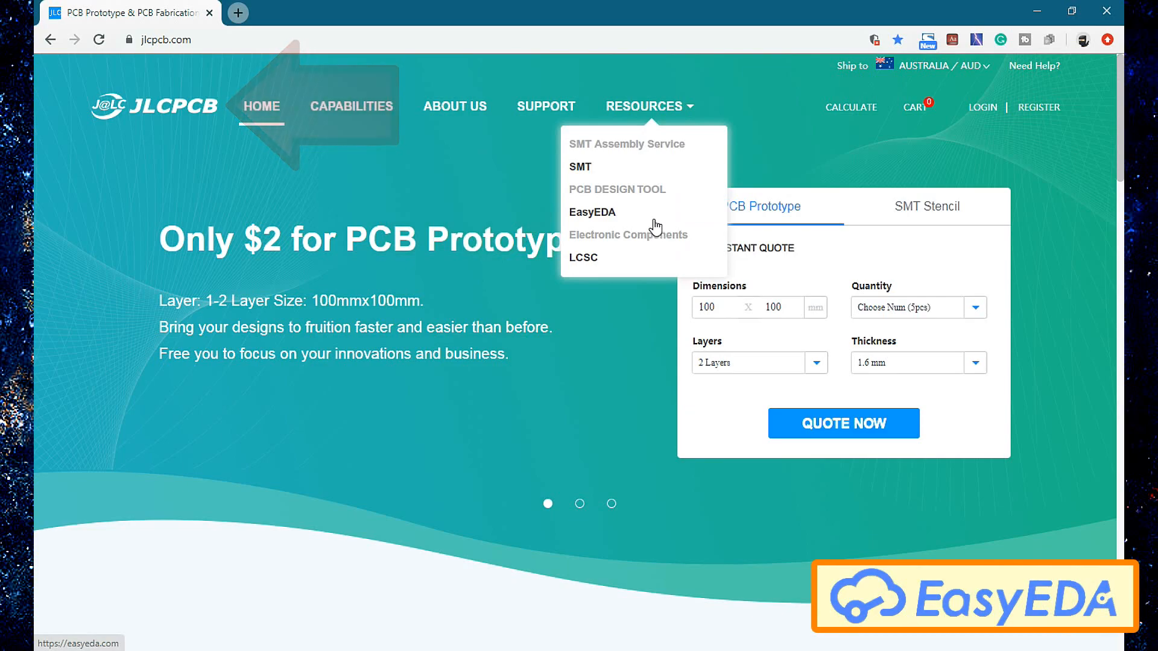
pyautogui.click(591, 212)
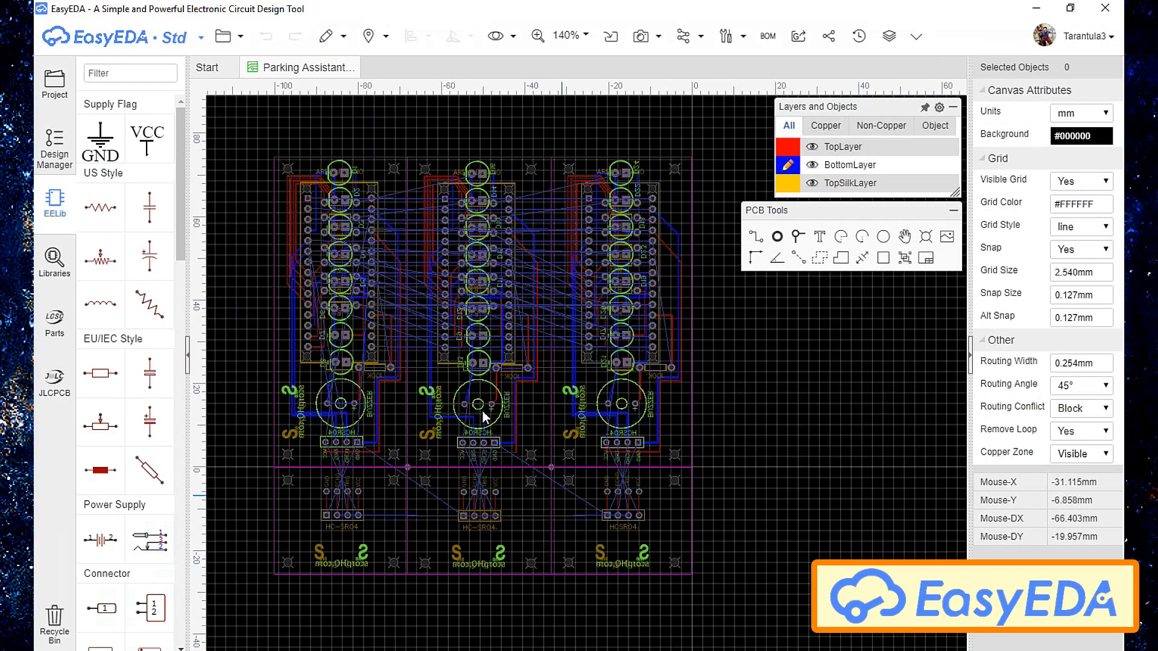
pyautogui.click(55, 80)
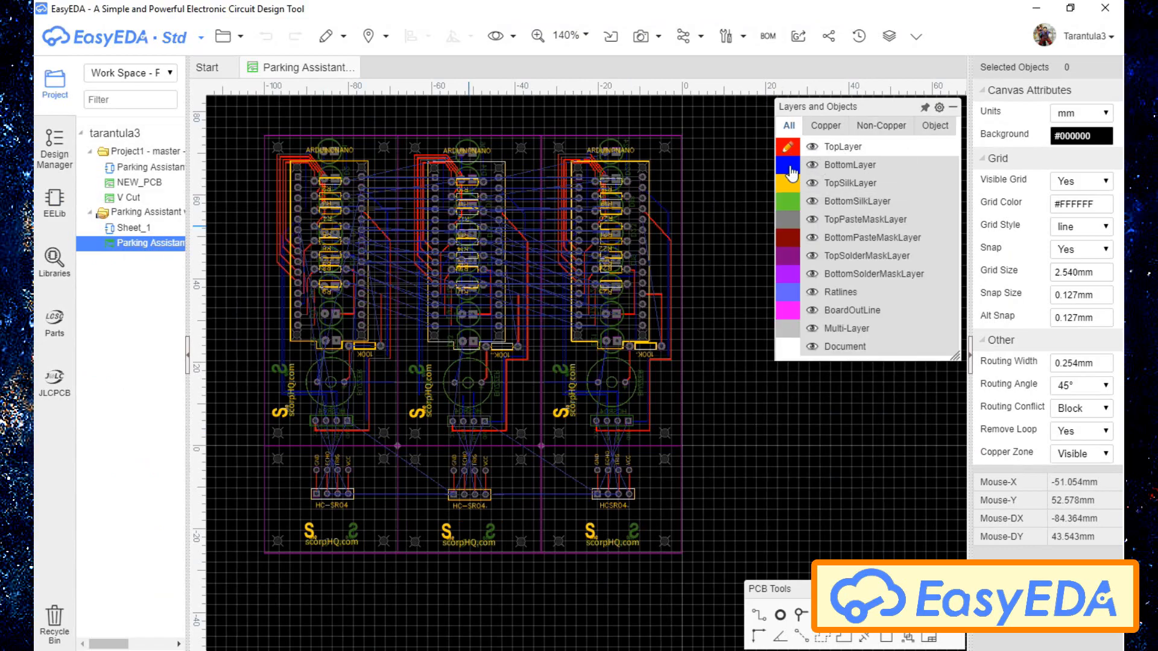
pyautogui.click(811, 165)
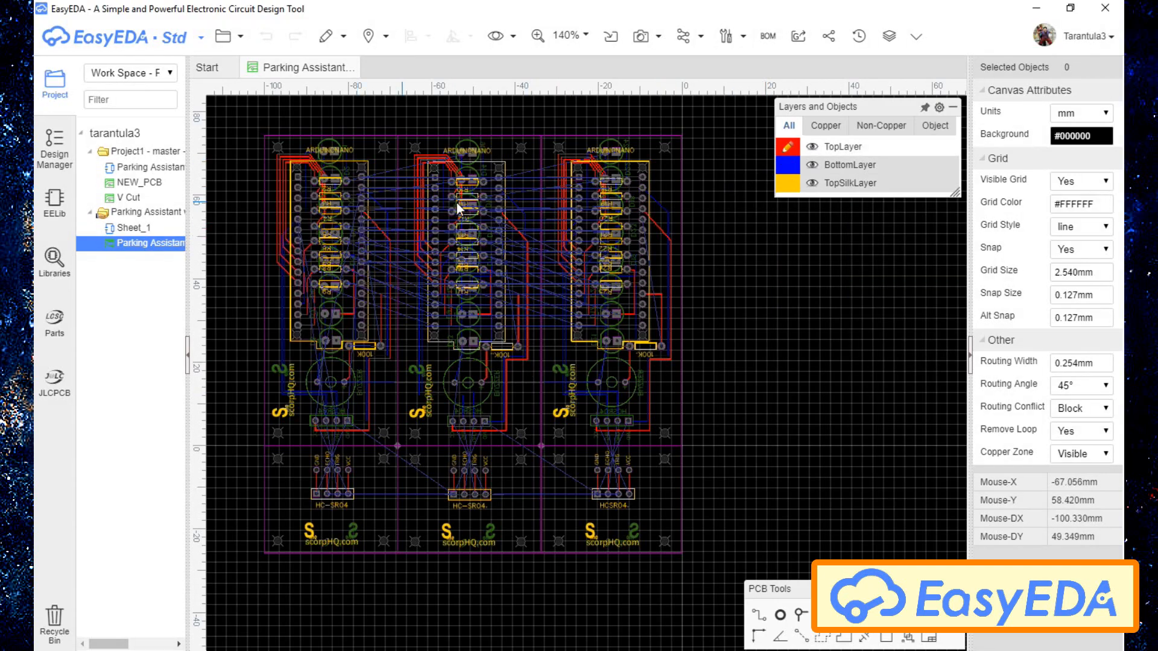
pyautogui.moveTo(462, 307)
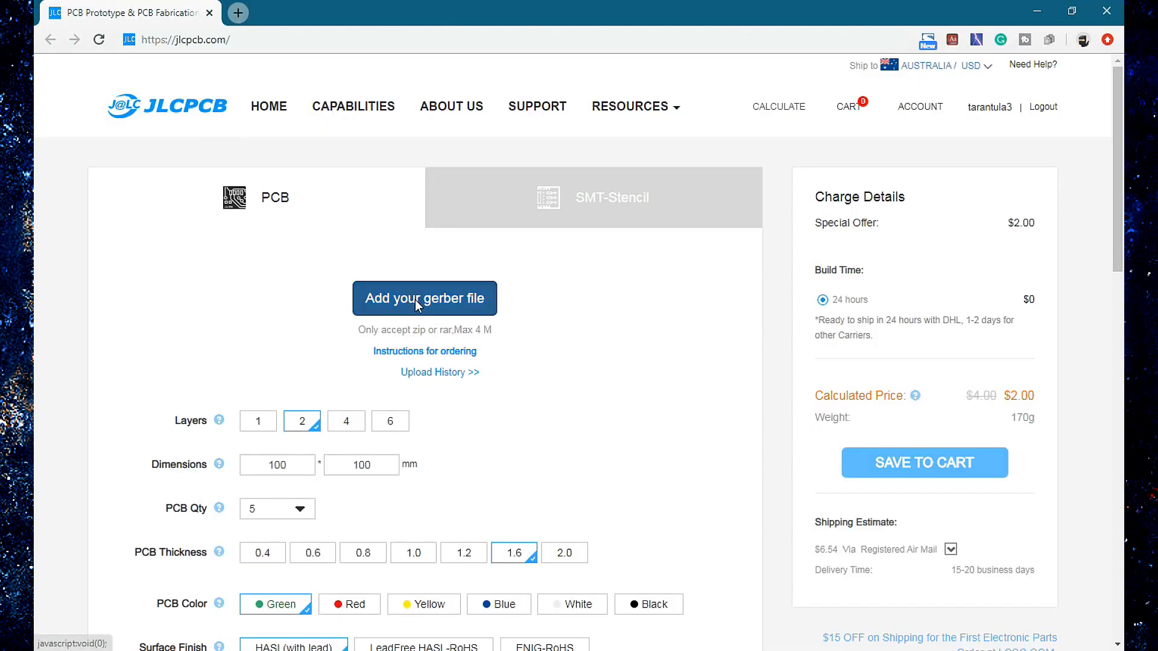
pyautogui.click(424, 298)
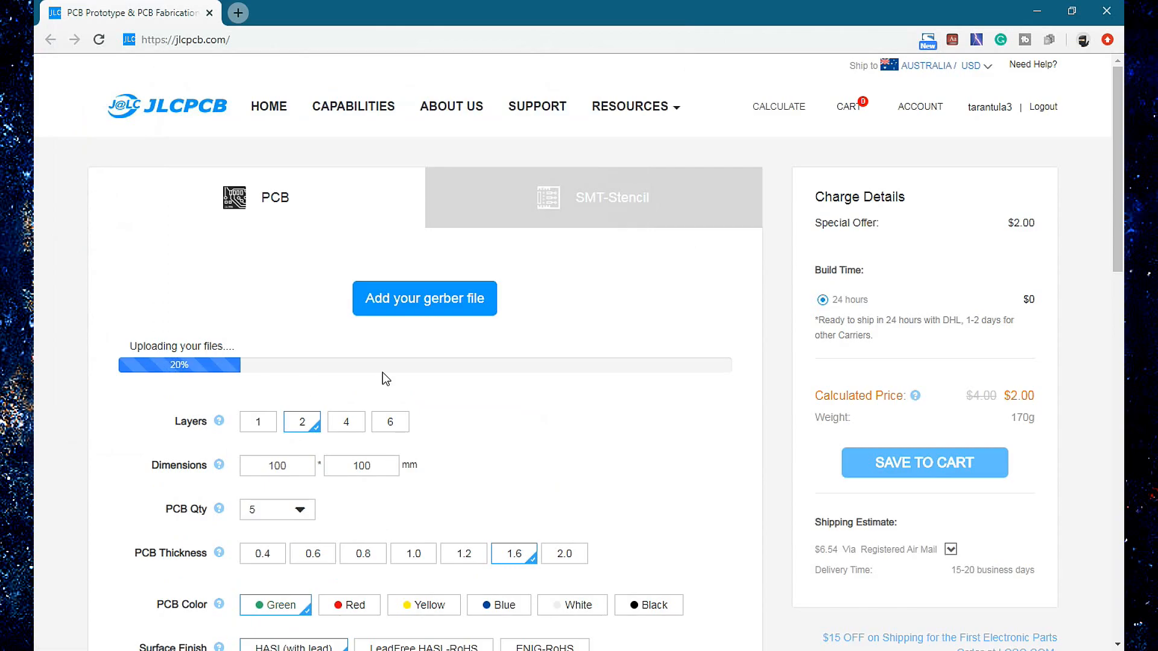
pyautogui.moveTo(749, 436)
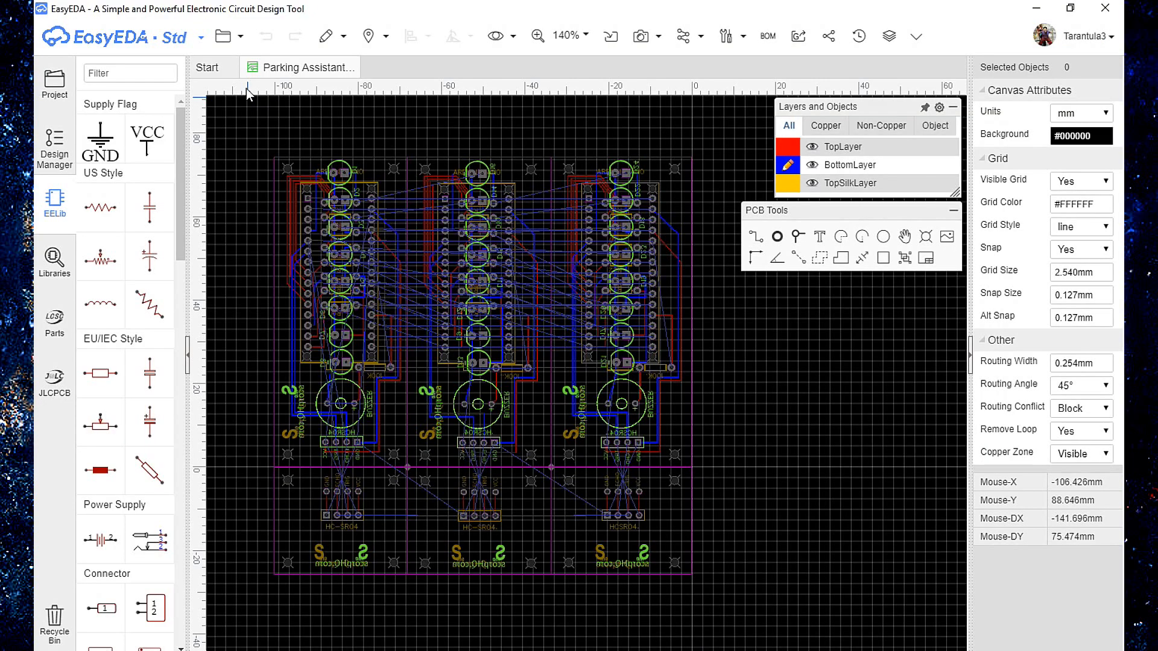
# Step: Generate the Gerber fabrication files and send the board to JLCPCB for ordering
pyautogui.click(222, 35)
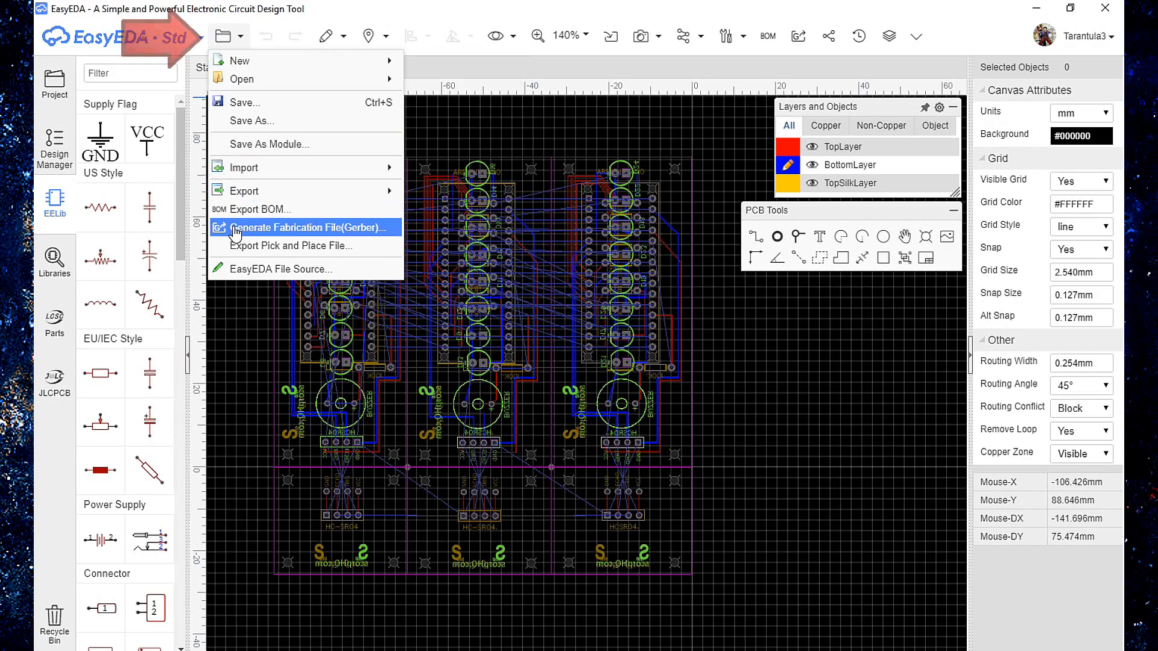
pyautogui.click(304, 227)
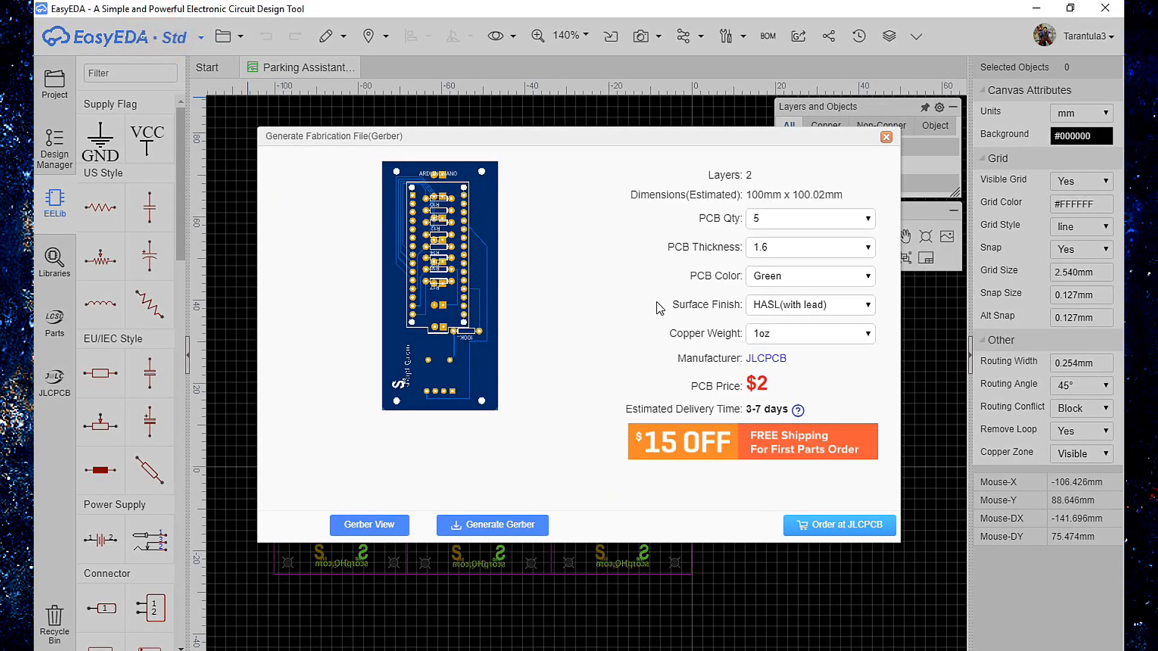
pyautogui.moveTo(772, 390)
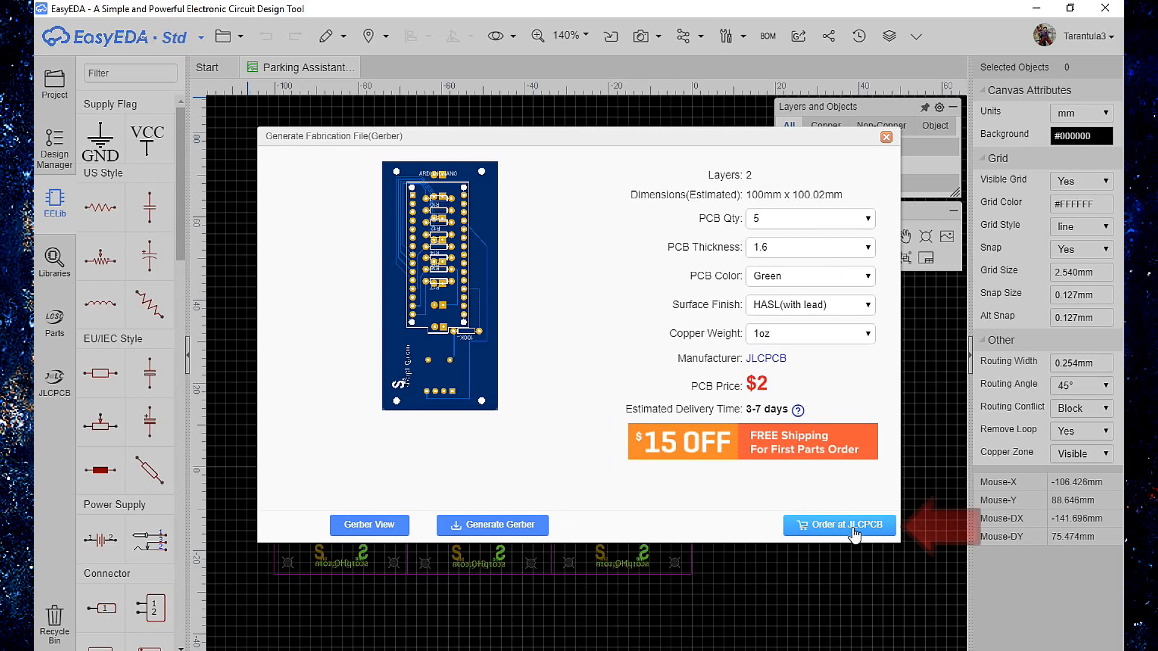
pyautogui.click(839, 525)
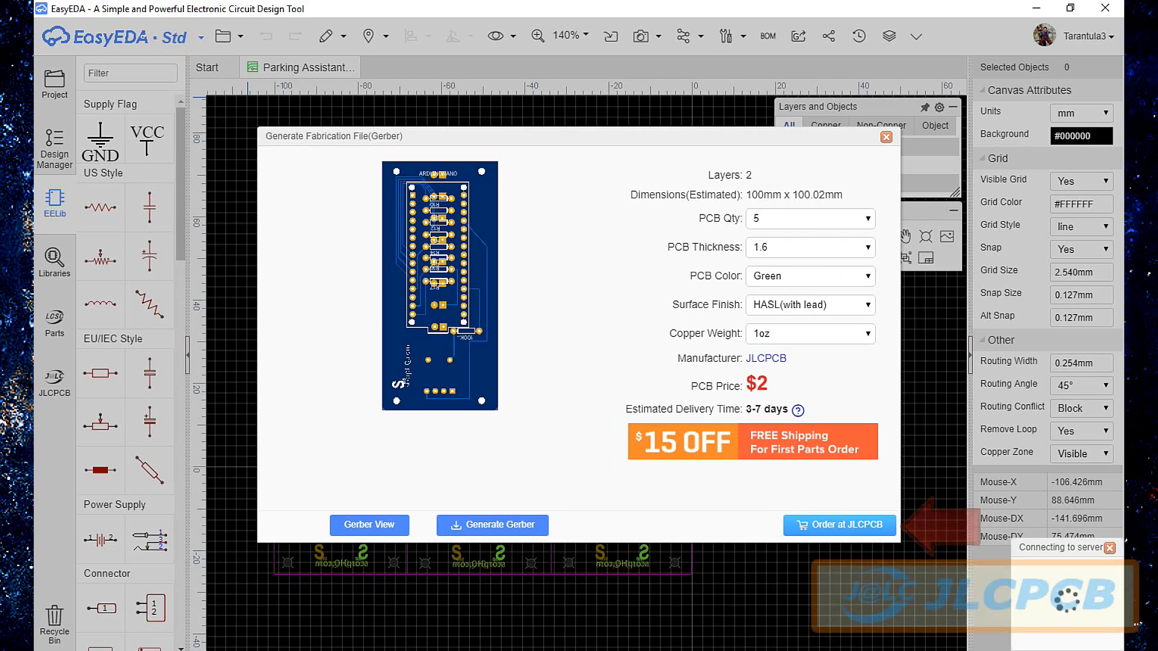
pyautogui.click(838, 525)
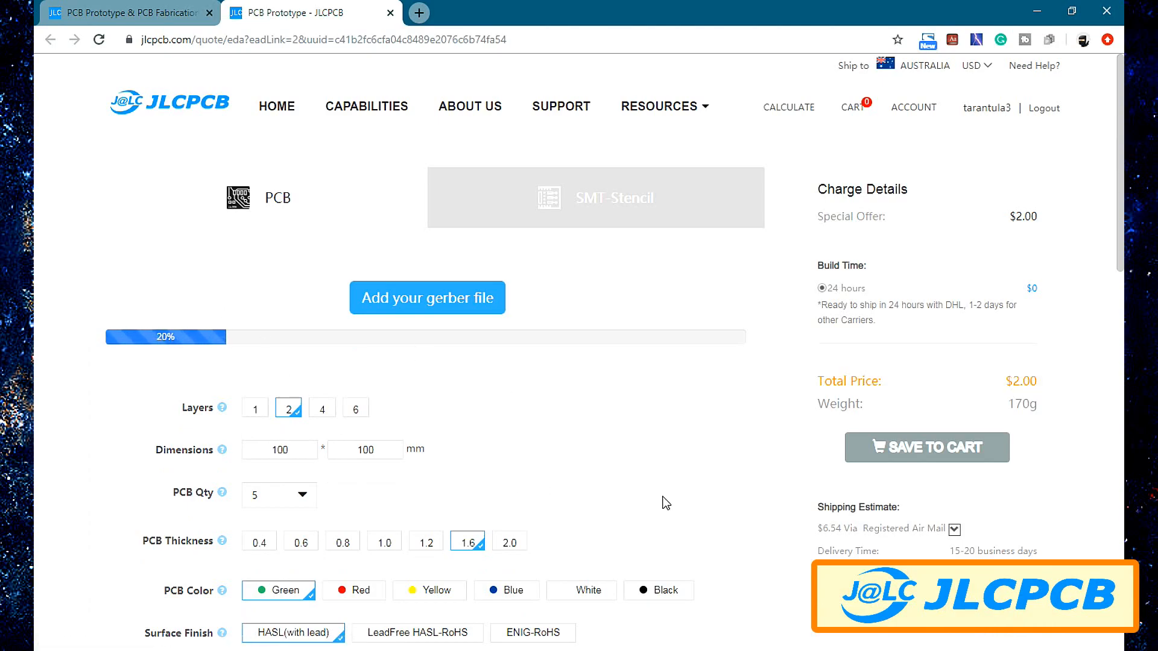